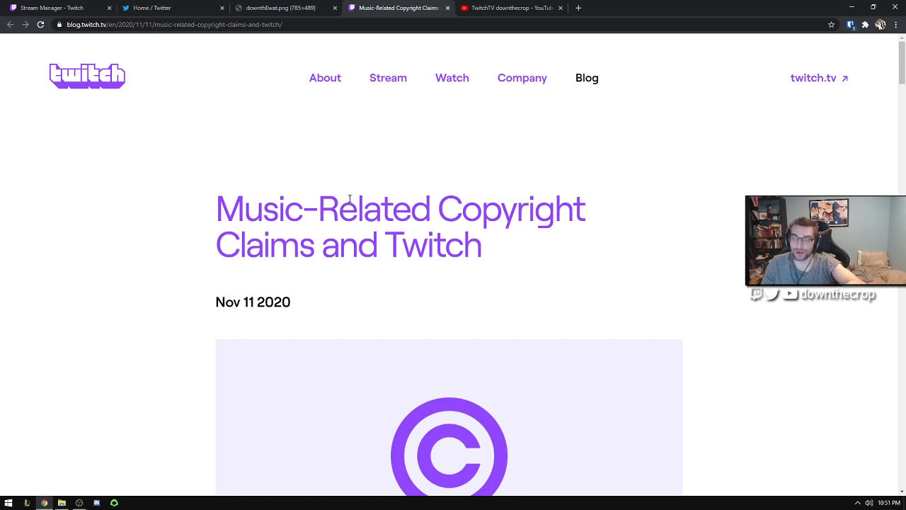
pyautogui.moveTo(231, 119)
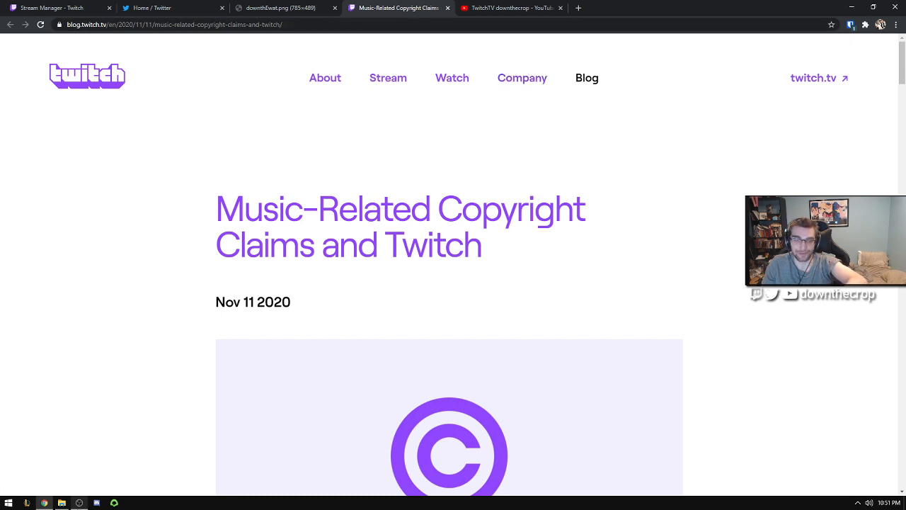
# - Open Advanced Audio Properties from the Audio Mixer context menu to see each source's recording tracks
pyautogui.rightClick(283, 347)
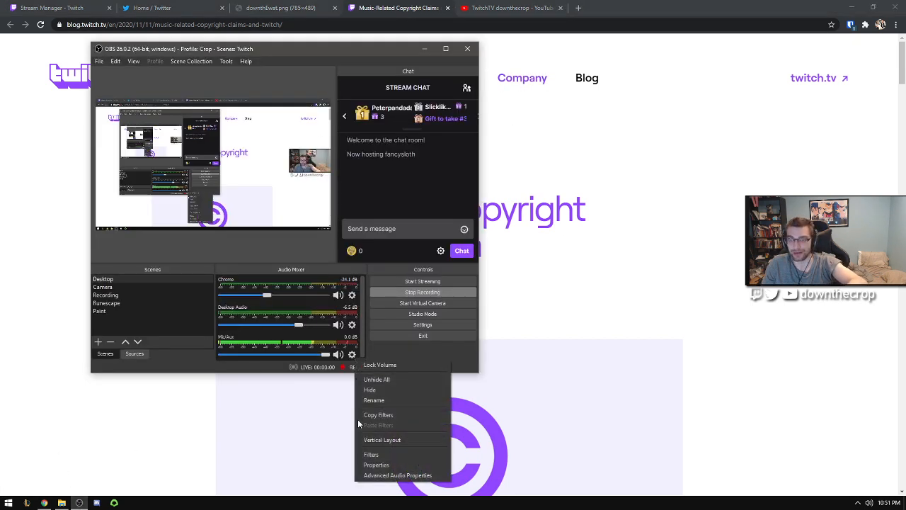
pyautogui.click(397, 475)
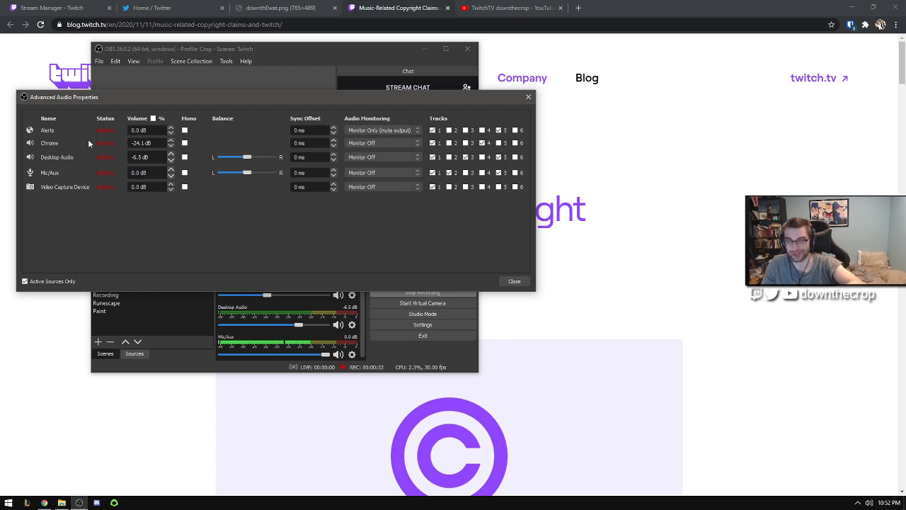
pyautogui.click(280, 8)
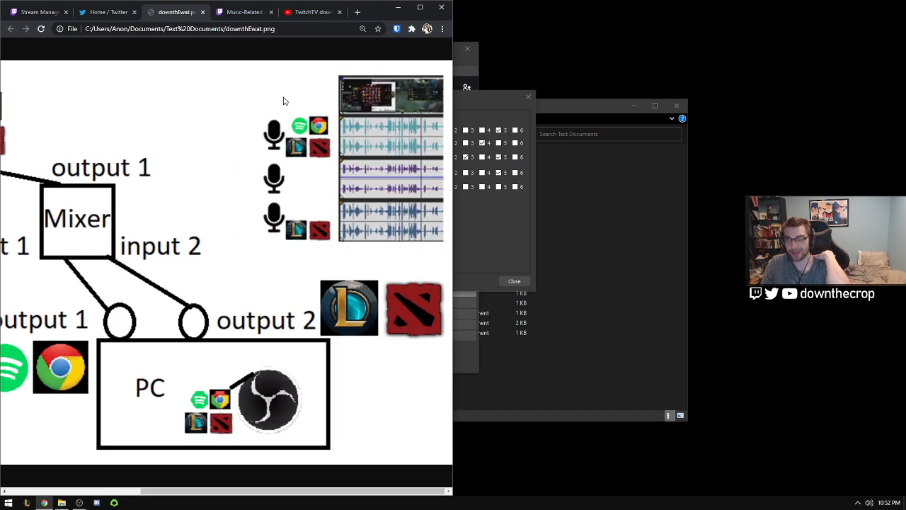
pyautogui.moveTo(343, 126)
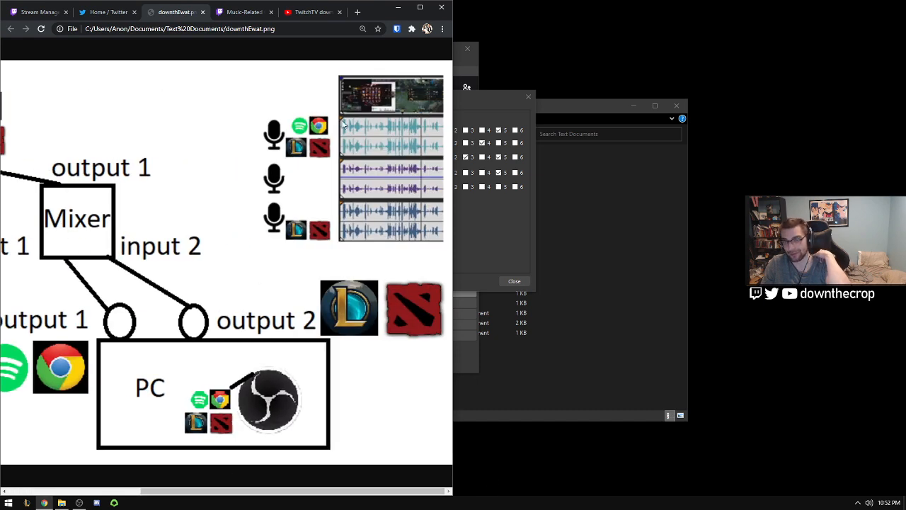
pyautogui.moveTo(401, 147)
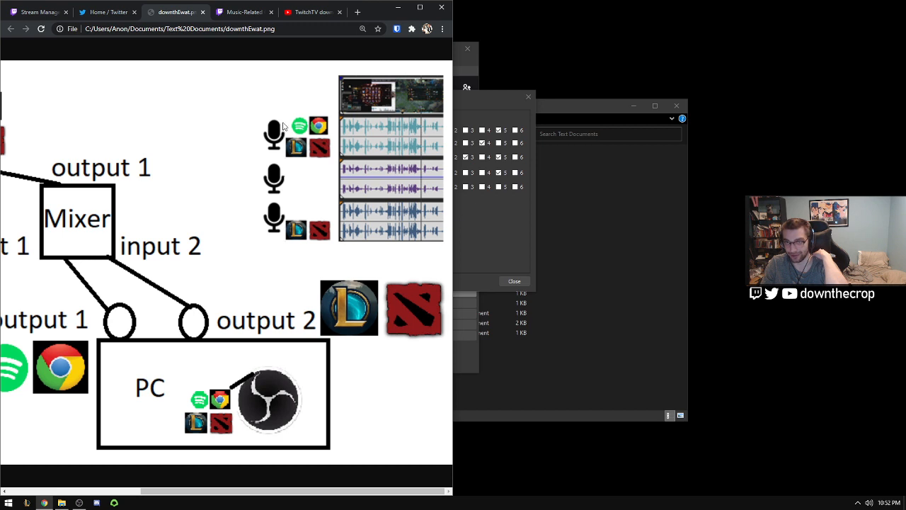
pyautogui.moveTo(465, 228)
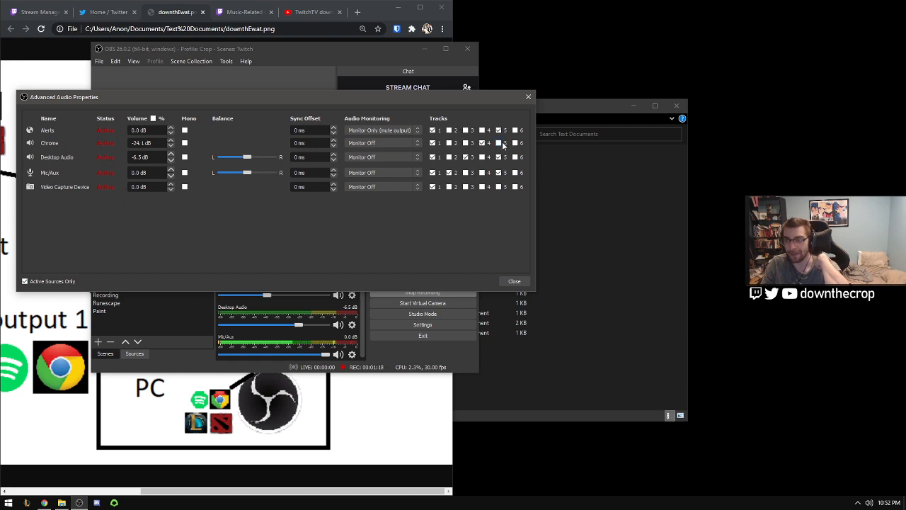
pyautogui.moveTo(307, 92)
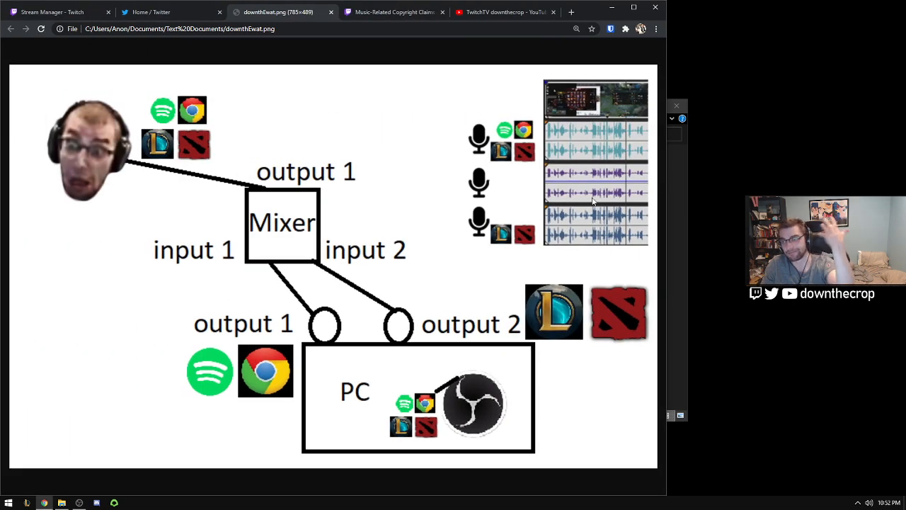
pyautogui.moveTo(577, 175)
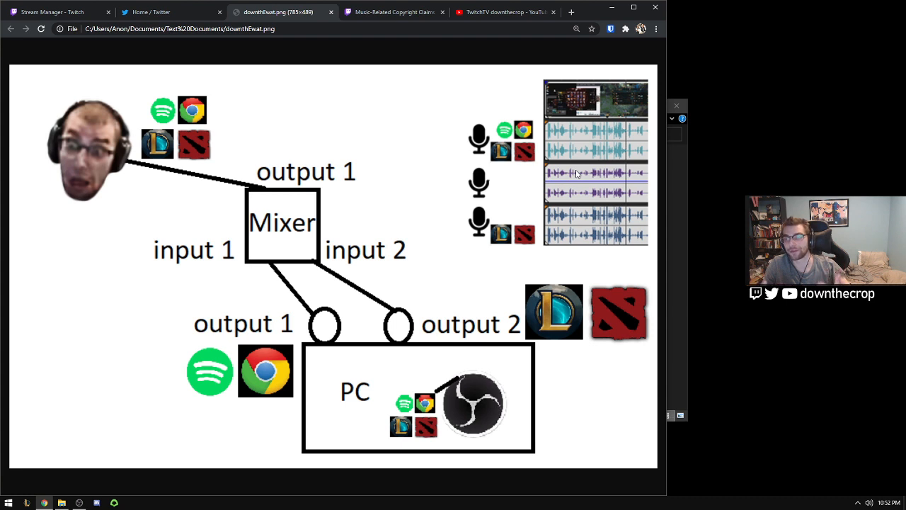
pyautogui.moveTo(276, 213)
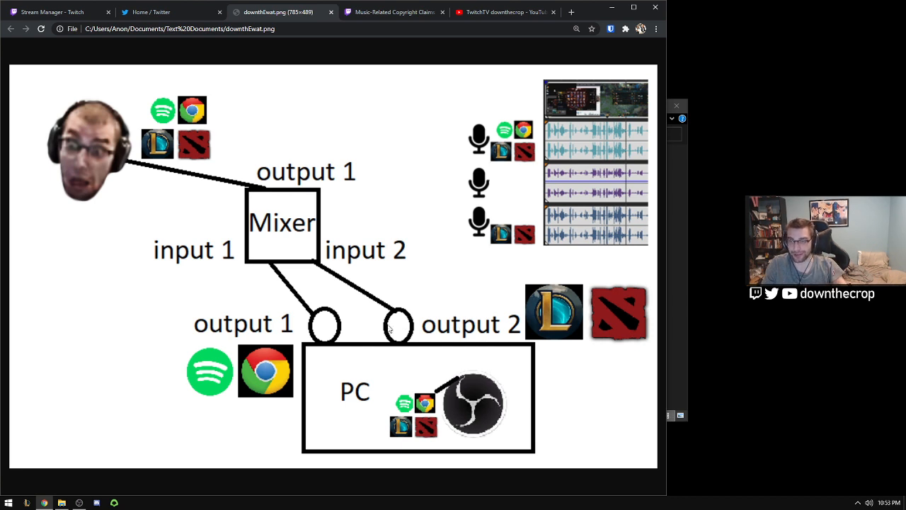
pyautogui.moveTo(552, 230)
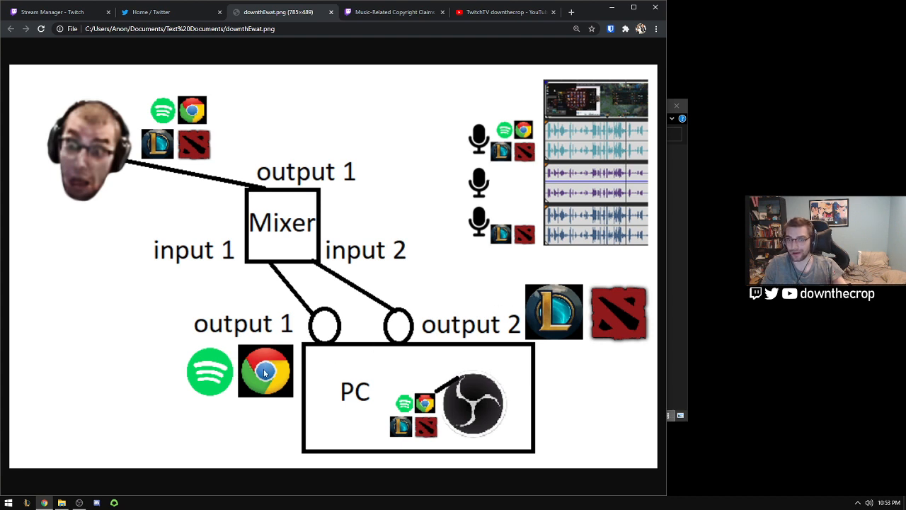
pyautogui.moveTo(625, 177)
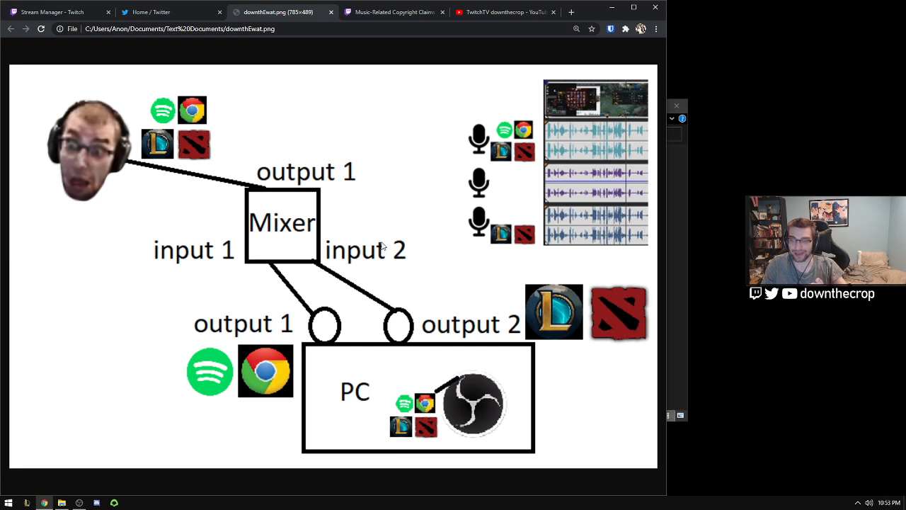
pyautogui.moveTo(448, 157)
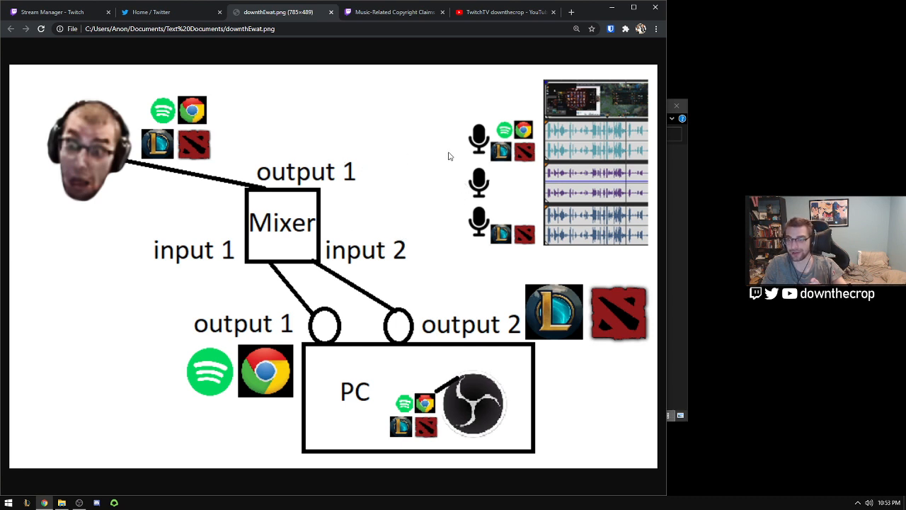
pyautogui.moveTo(397, 305)
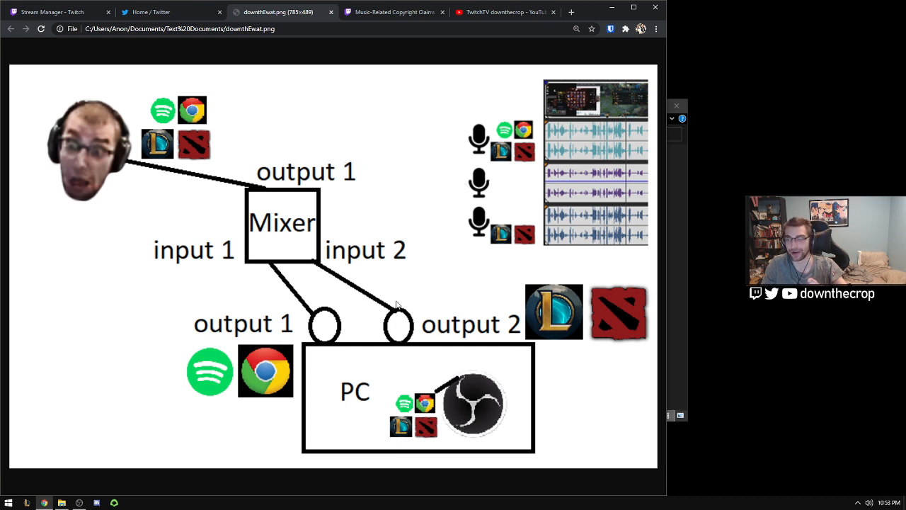
pyautogui.moveTo(408, 279)
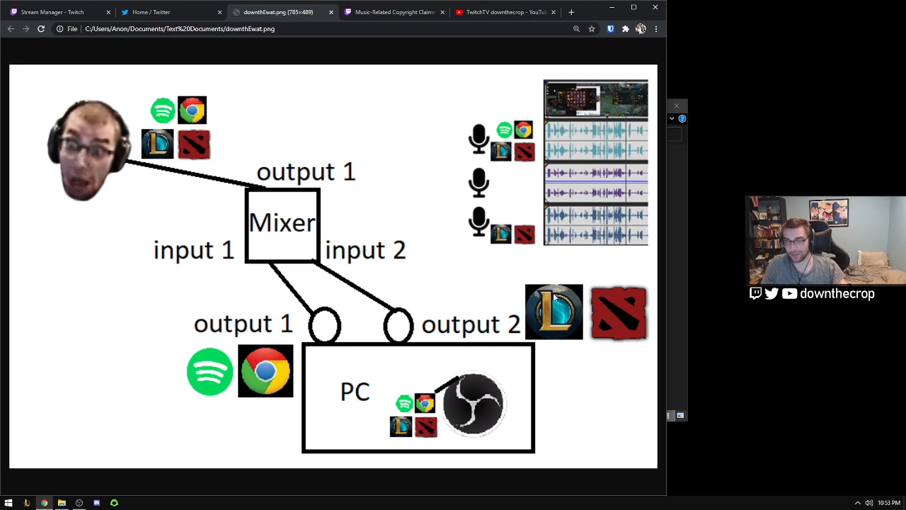
pyautogui.moveTo(425, 303)
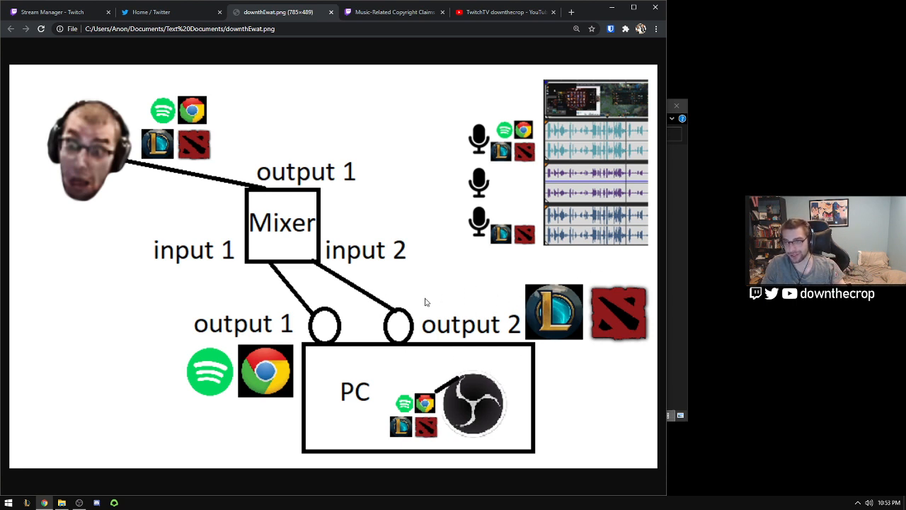
pyautogui.moveTo(196, 329)
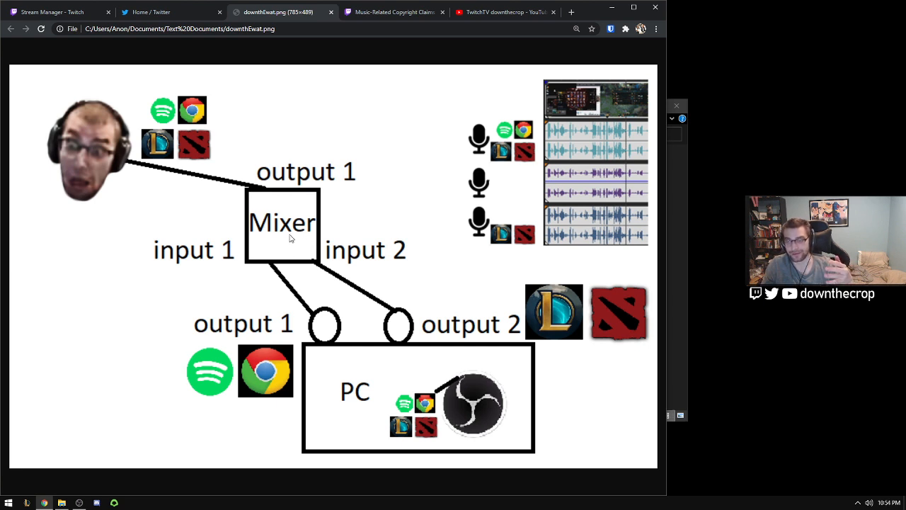
pyautogui.moveTo(341, 243)
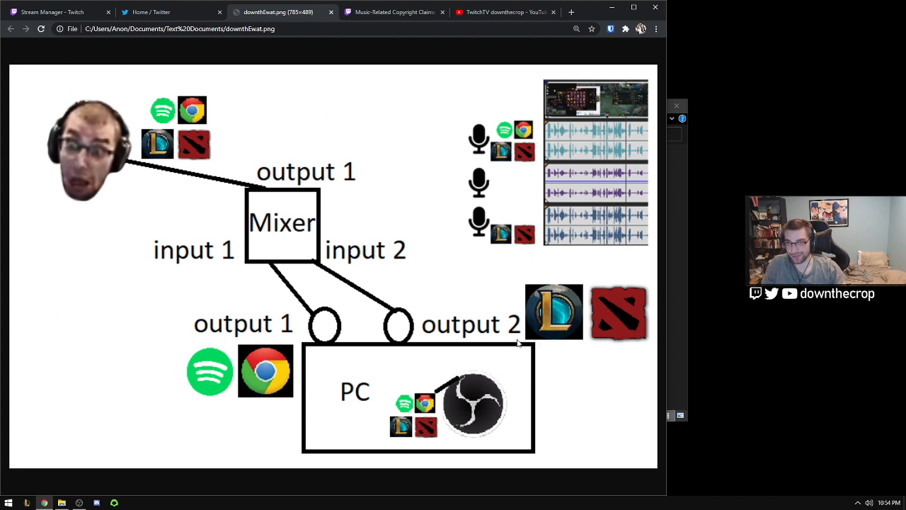
pyautogui.moveTo(516, 371)
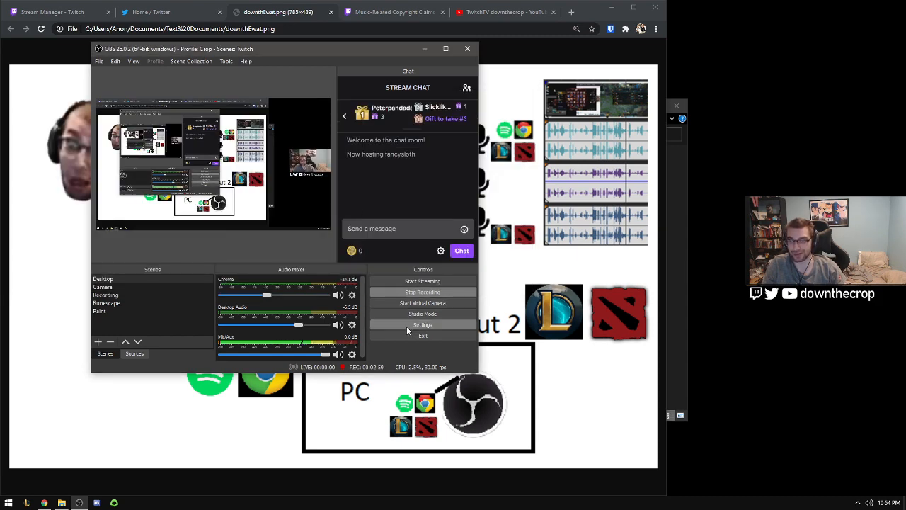
# - Open OBS Settings from the Controls panel
pyautogui.click(422, 325)
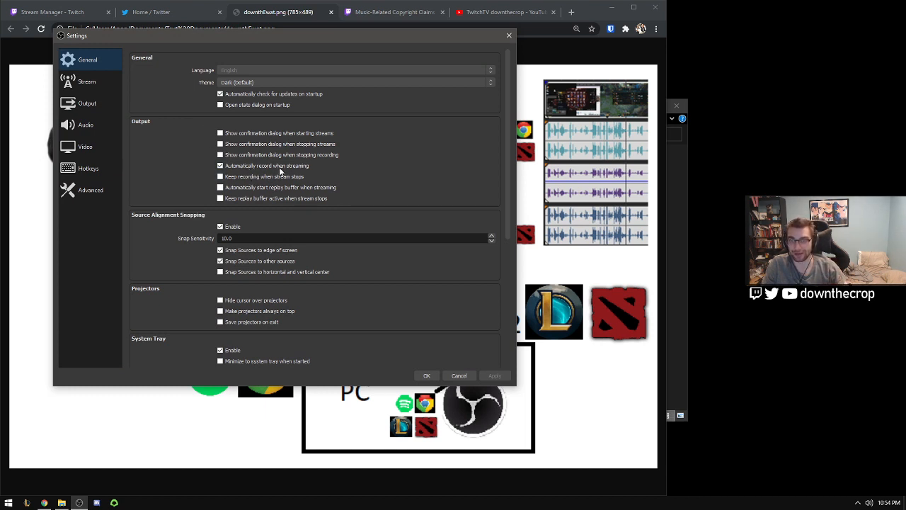
# - Confirm Output > Recording has Audio Tracks 1–6 ticked, then close Settings with OK
pyautogui.click(87, 103)
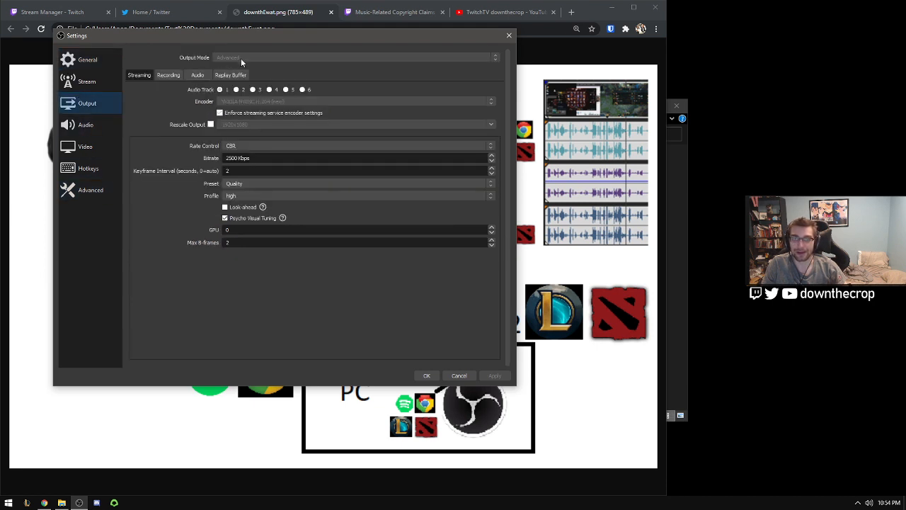
pyautogui.click(168, 75)
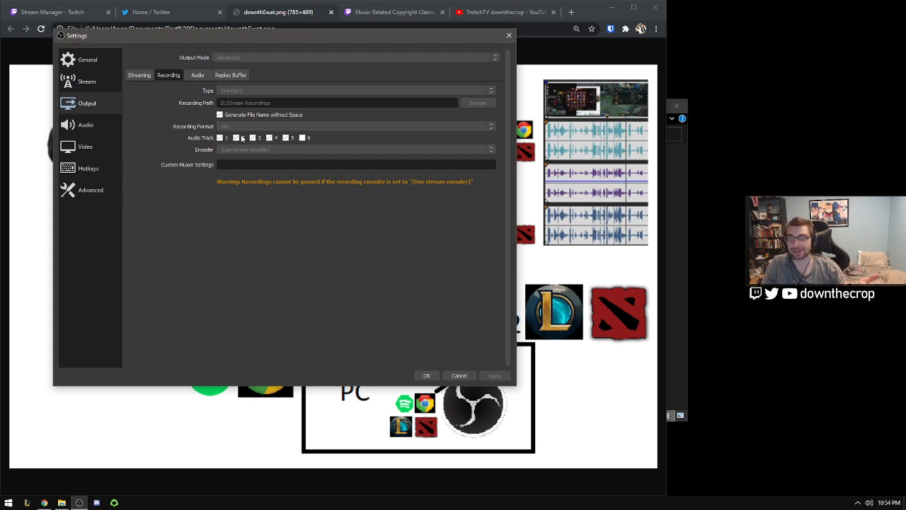
pyautogui.click(236, 137)
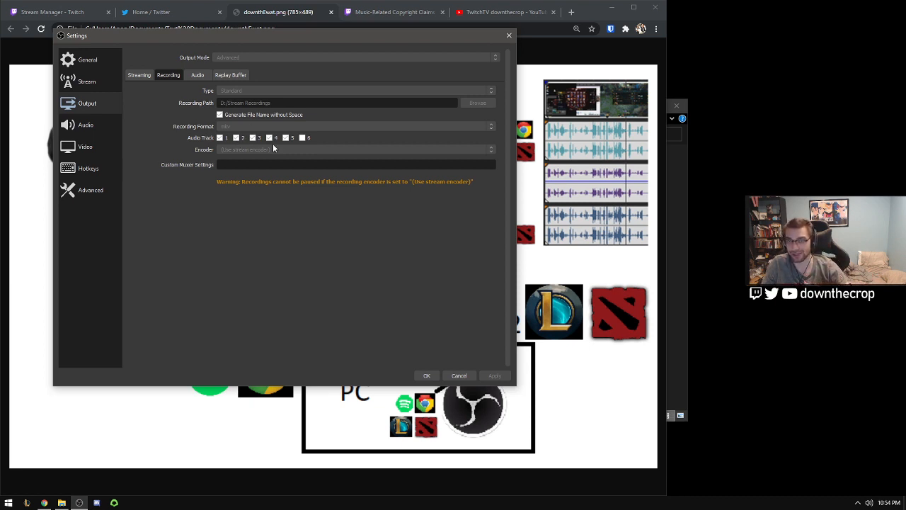
pyautogui.moveTo(326, 84)
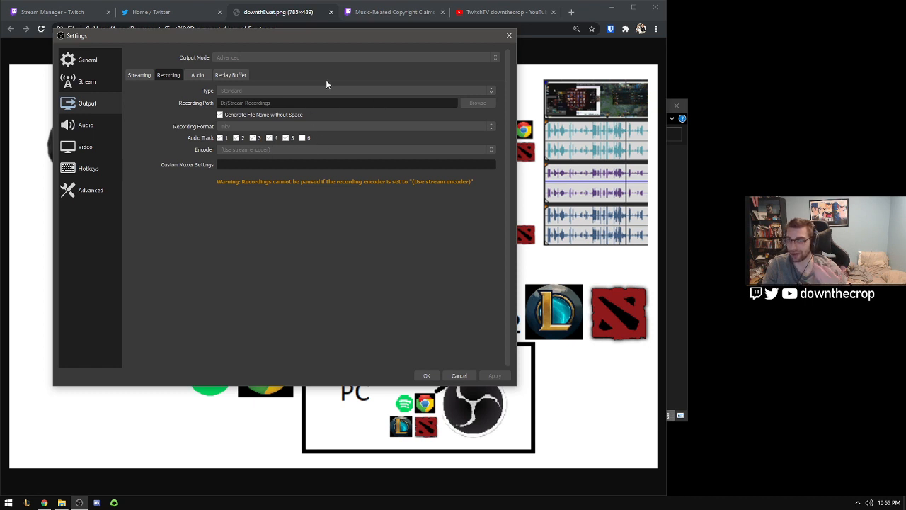
pyautogui.moveTo(405, 76)
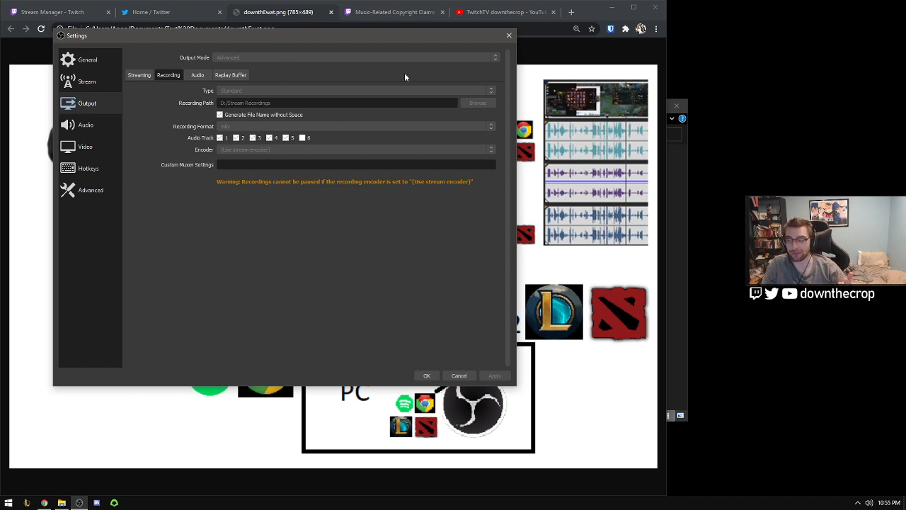
pyautogui.moveTo(266, 153)
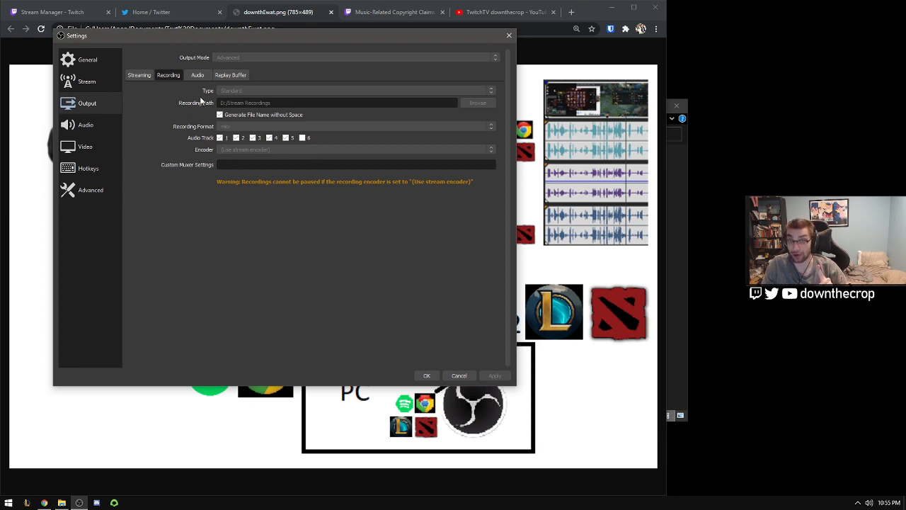
pyautogui.moveTo(300, 149)
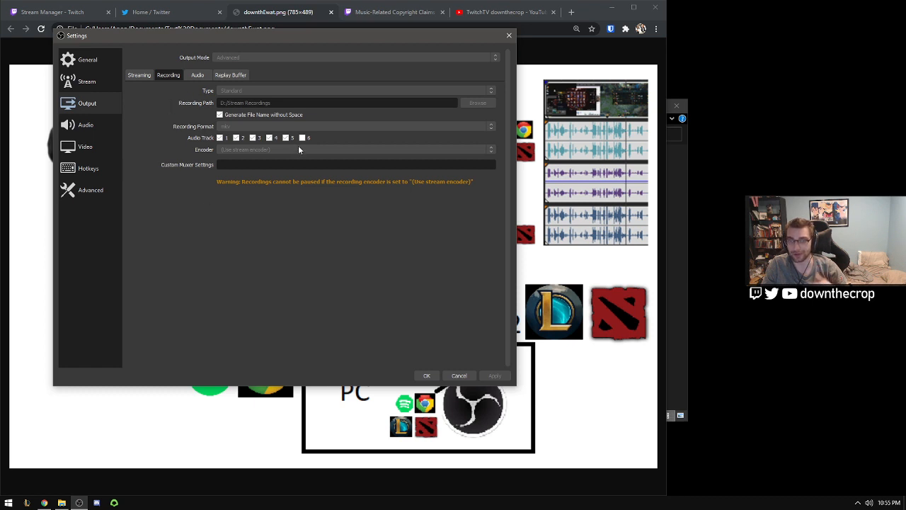
pyautogui.moveTo(280, 168)
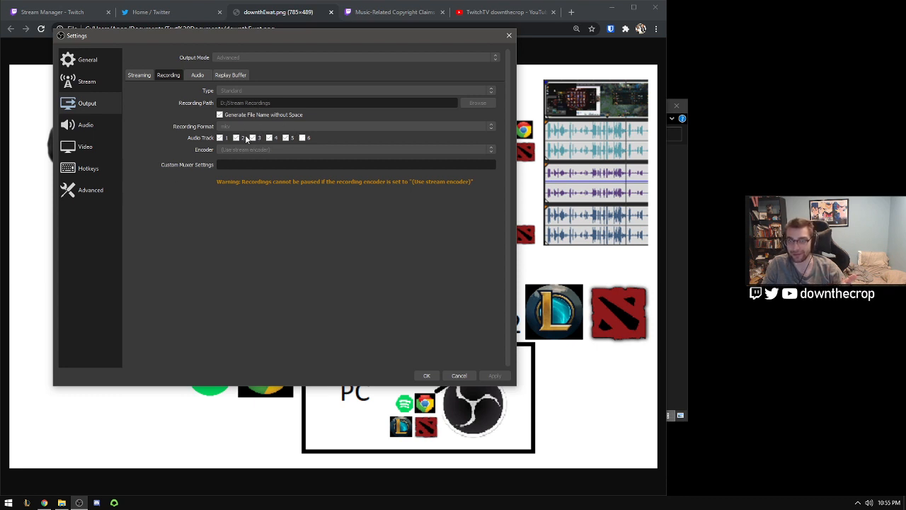
pyautogui.click(220, 137)
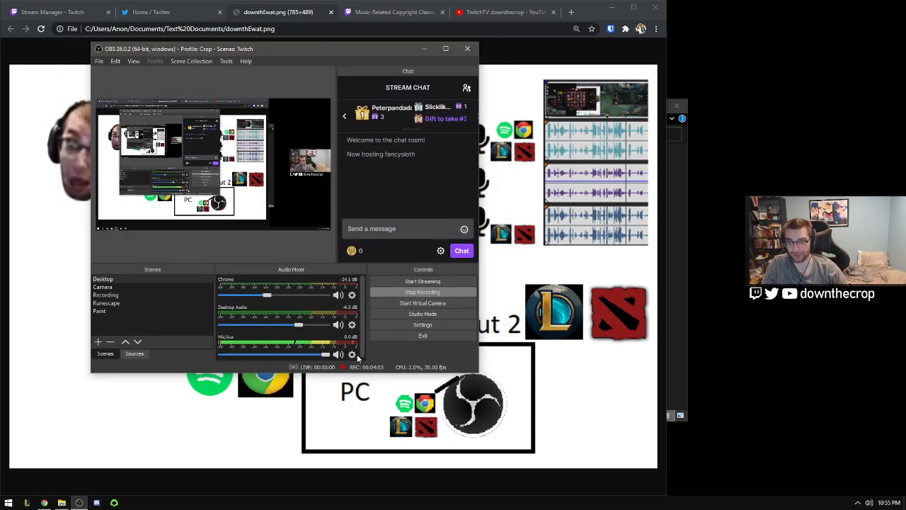
pyautogui.click(352, 354)
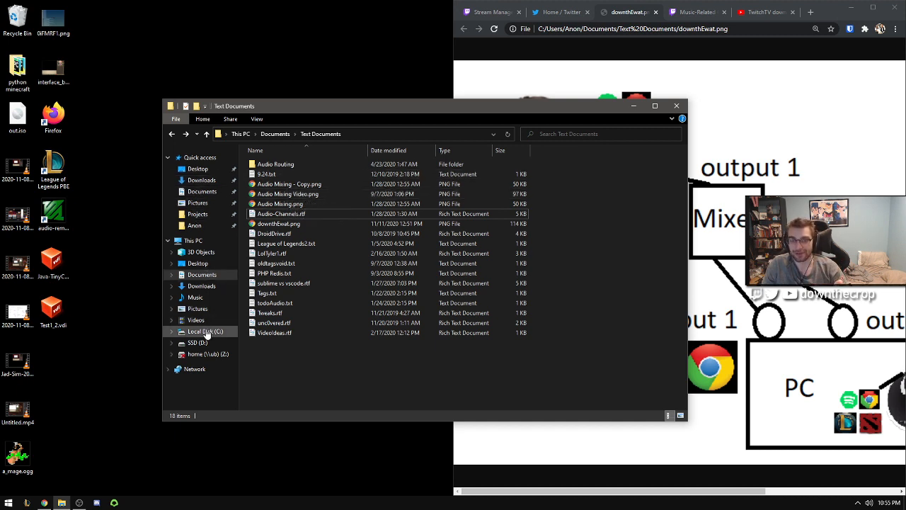
# - Show the Videos folder in File Explorer, then bring Chrome forward
pyautogui.click(197, 320)
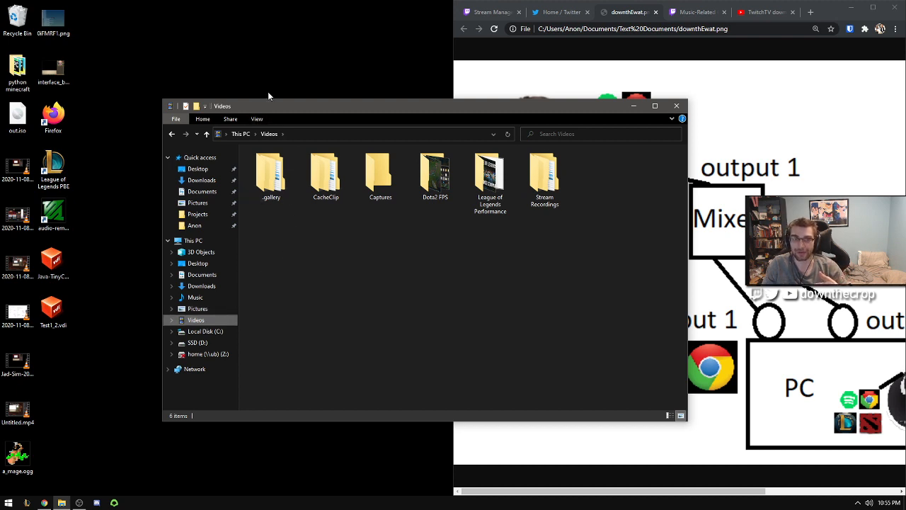
pyautogui.click(811, 12)
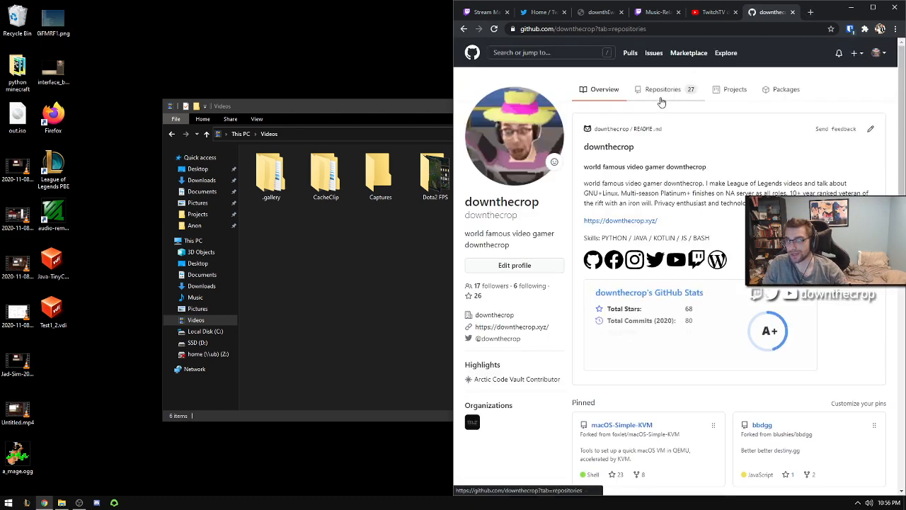
# - Open the audio-remuxer repository from the Repositories tab and scroll to its README
pyautogui.click(663, 90)
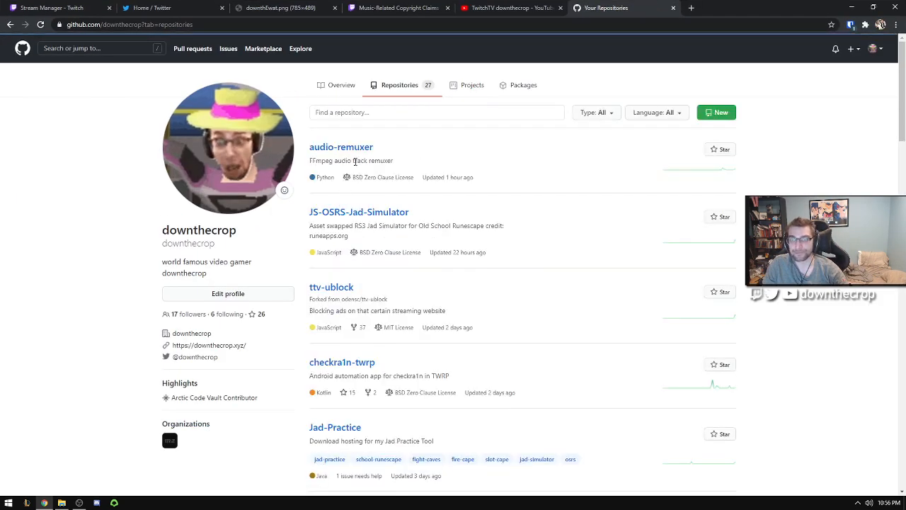
pyautogui.click(342, 146)
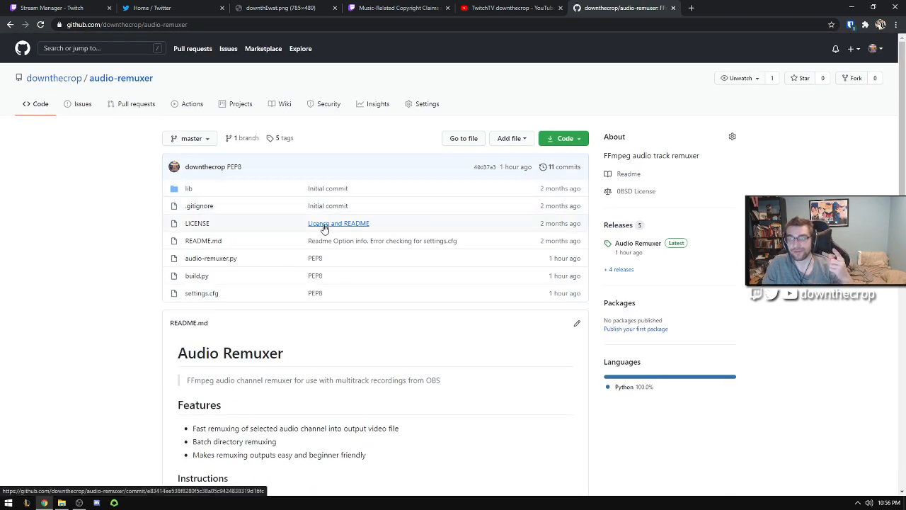
pyautogui.scroll(-3)
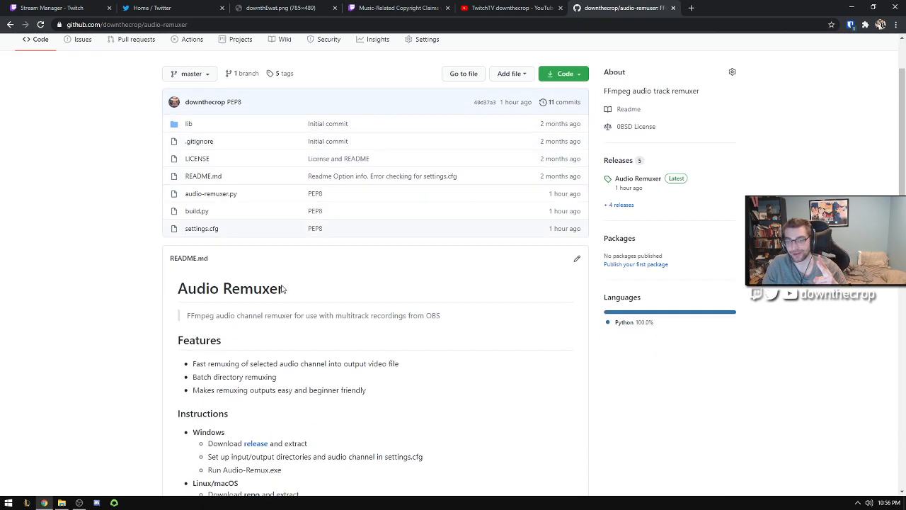
pyautogui.scroll(-3)
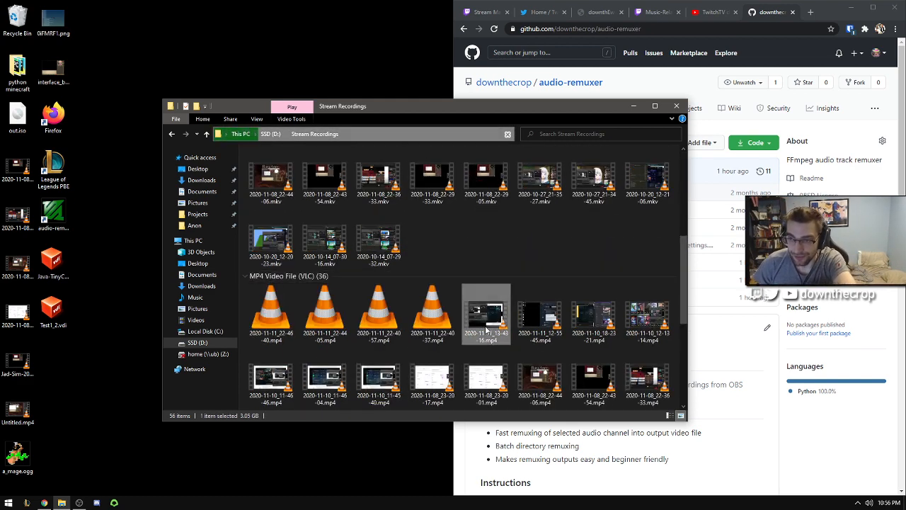
pyautogui.moveTo(486, 311)
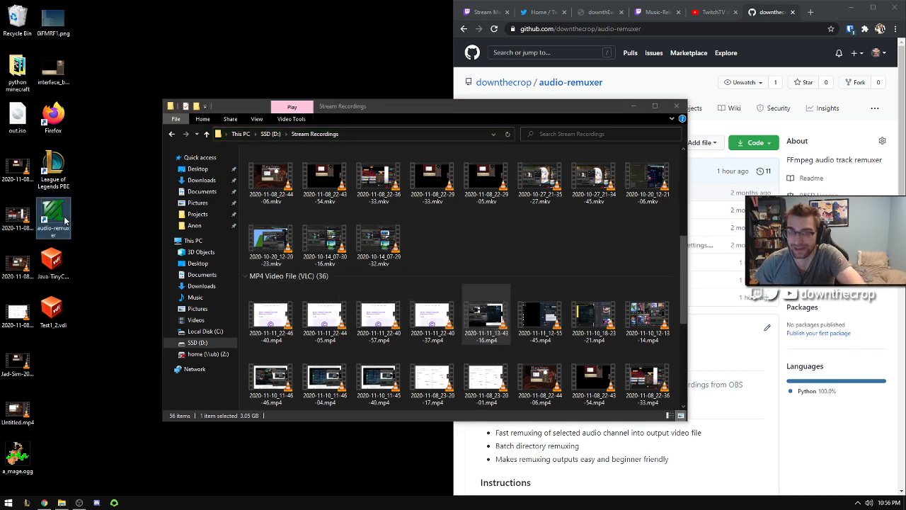
# - Open the Documents folder from Quick access
pyautogui.click(271, 311)
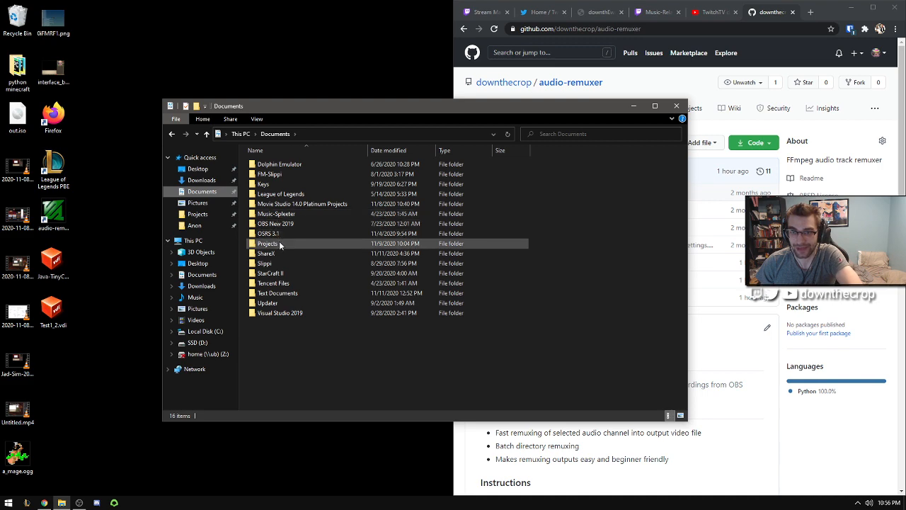
# - View settings.cfg from Projects > Audio-Mux-Release in Notepad, close it, and run audio-remuxer.exe
pyautogui.doubleClick(268, 244)
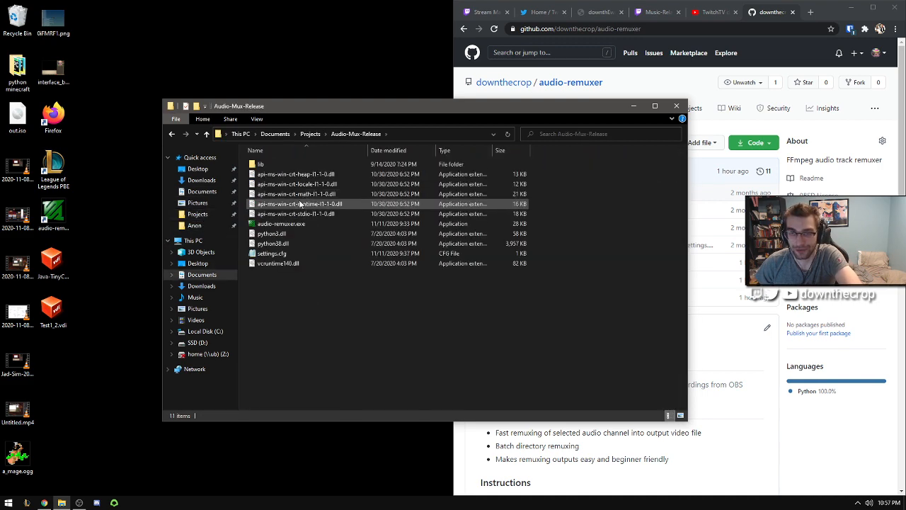
pyautogui.doubleClick(272, 253)
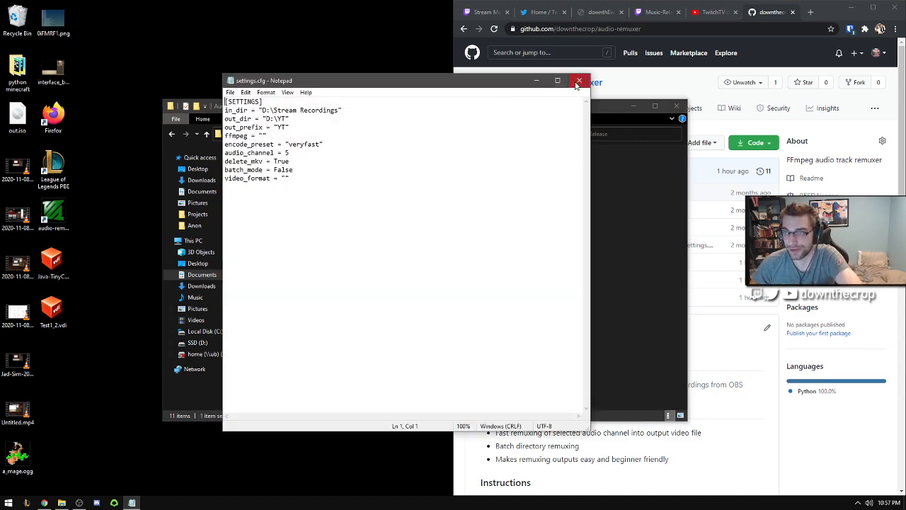
pyautogui.click(579, 80)
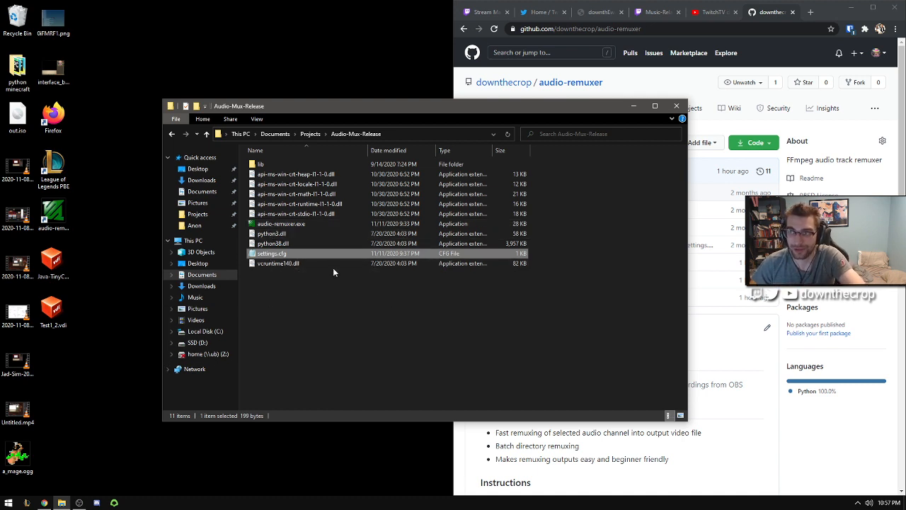
pyautogui.click(281, 223)
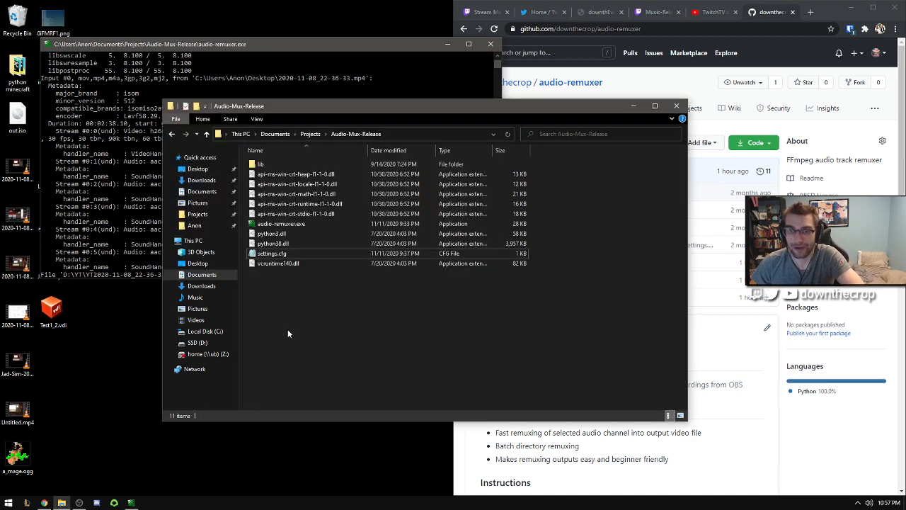
pyautogui.click(490, 44)
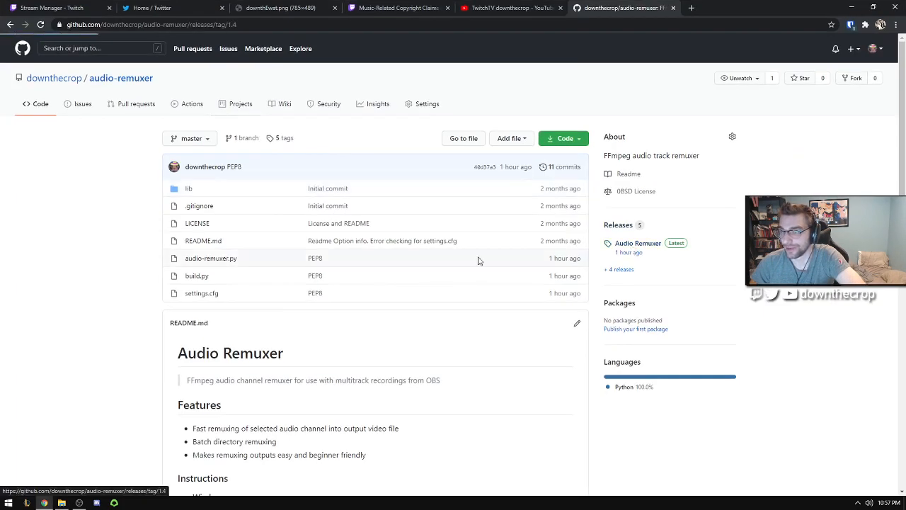
pyautogui.click(638, 243)
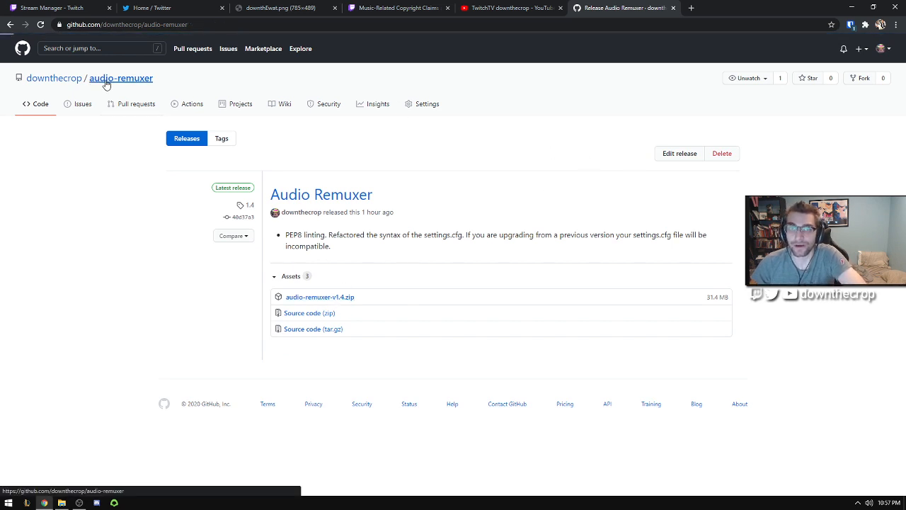
pyautogui.click(120, 78)
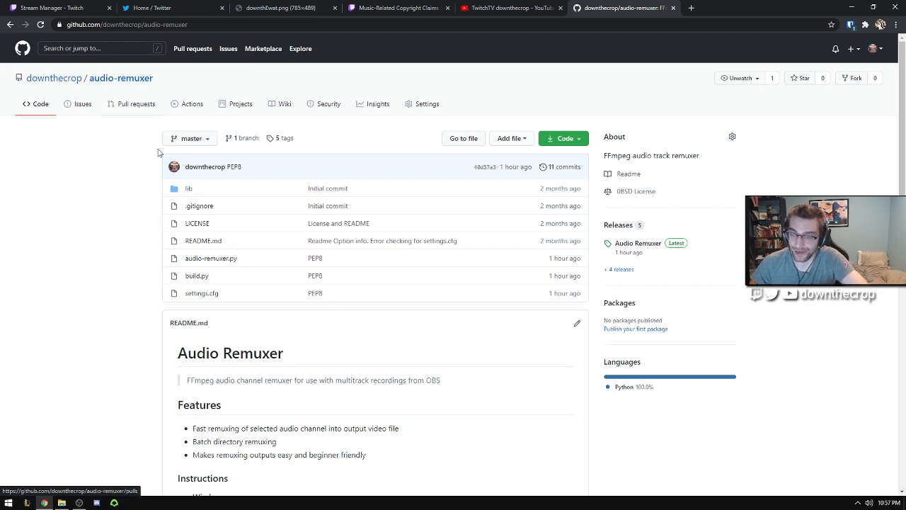
pyautogui.scroll(-3)
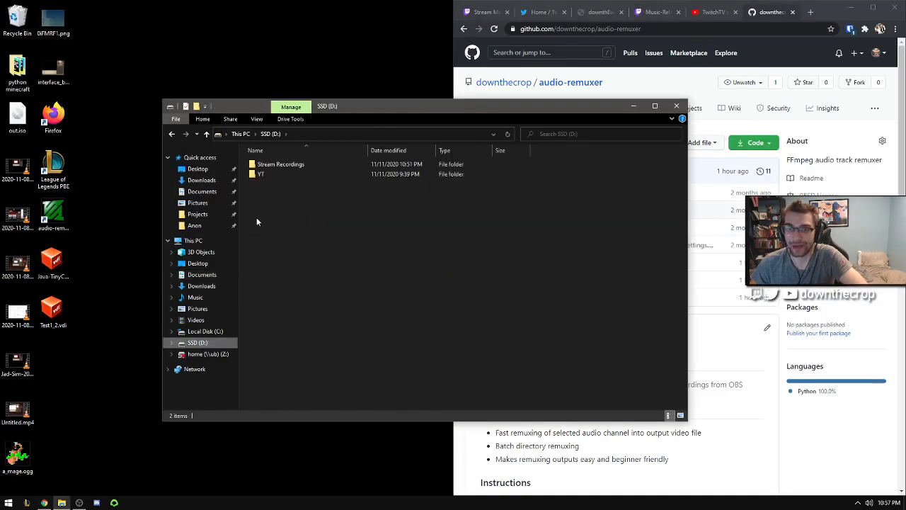
# - Open the SSD (D:) drive to view its Stream Recordings and YT folders
pyautogui.doubleClick(260, 174)
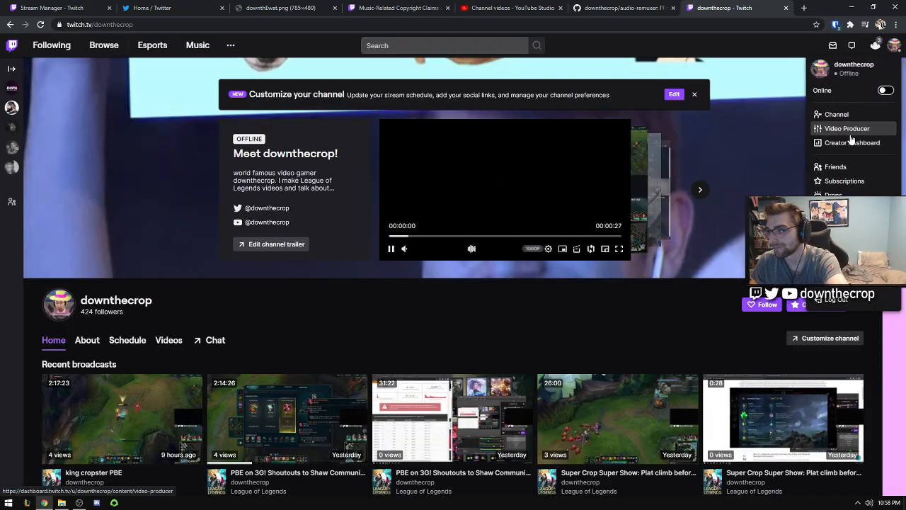
# - Open Twitch Video Producer, dismiss the upload dialog, and scroll through past broadcasts
pyautogui.click(847, 128)
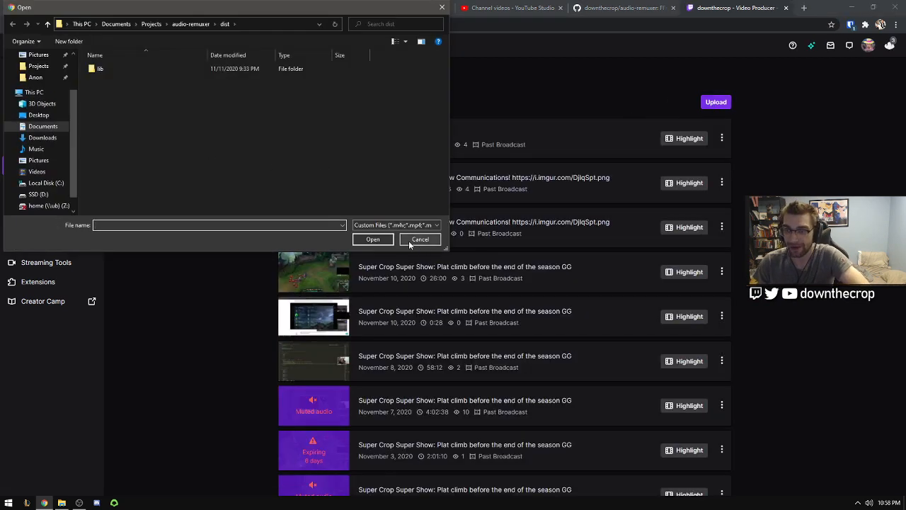
pyautogui.click(420, 240)
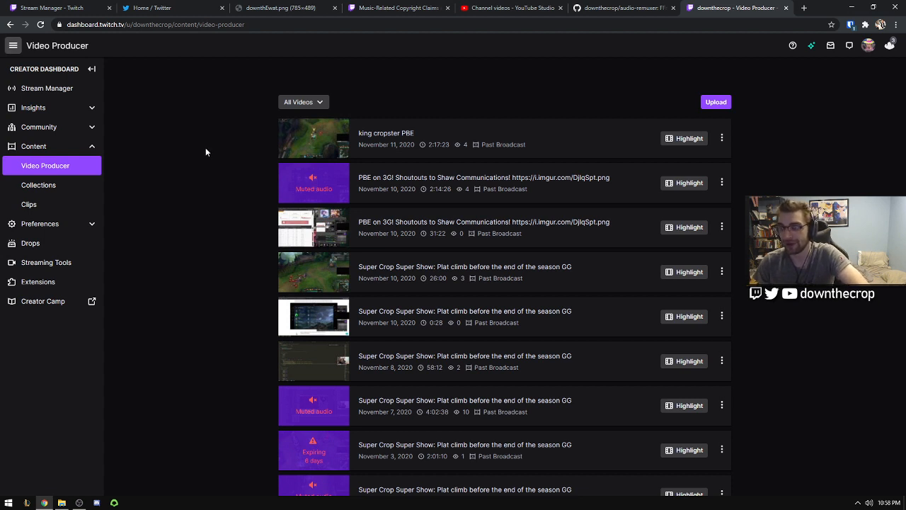
pyautogui.moveTo(254, 201)
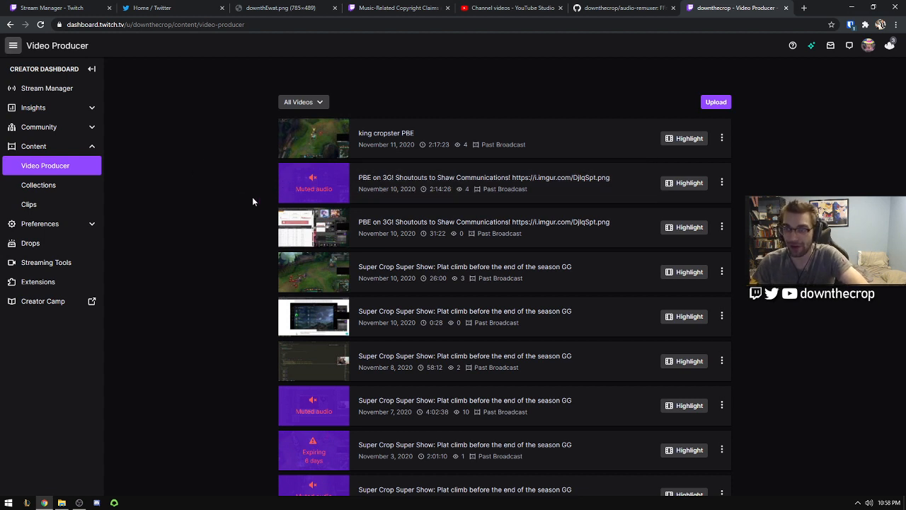
pyautogui.scroll(-3)
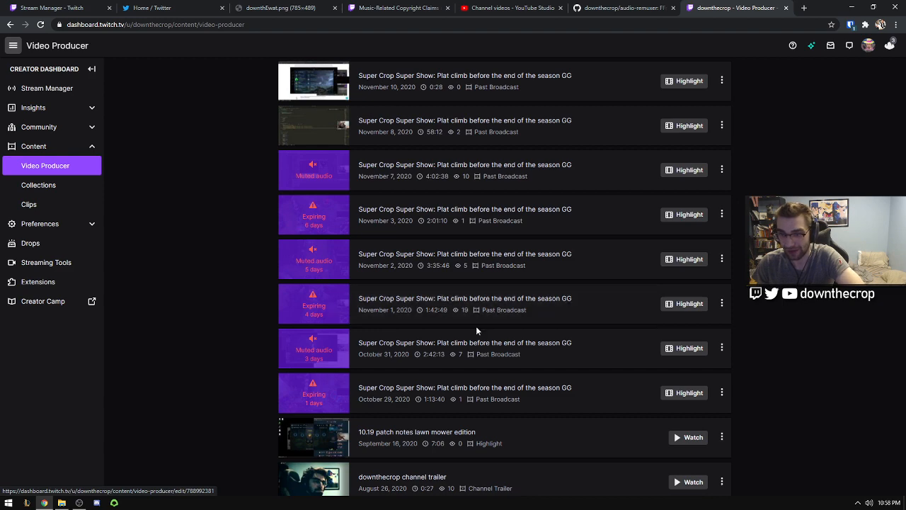
pyautogui.scroll(-3)
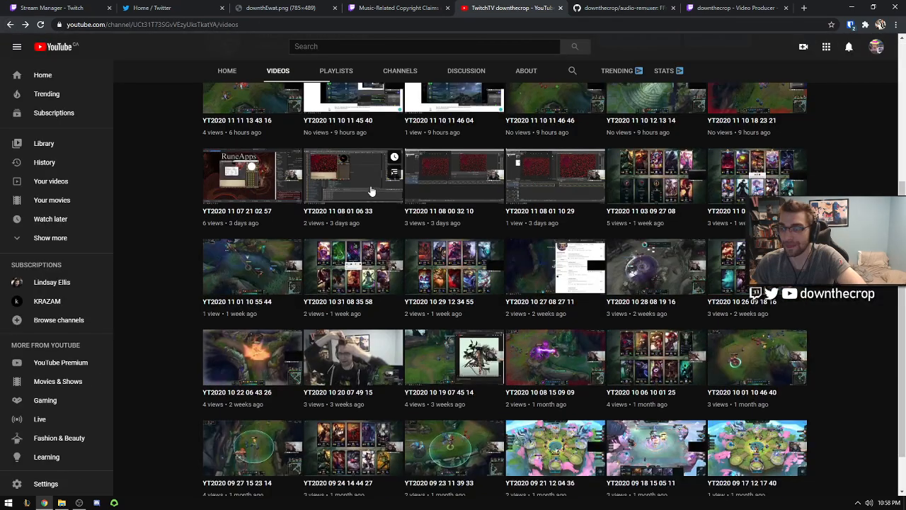
pyautogui.scroll(-3)
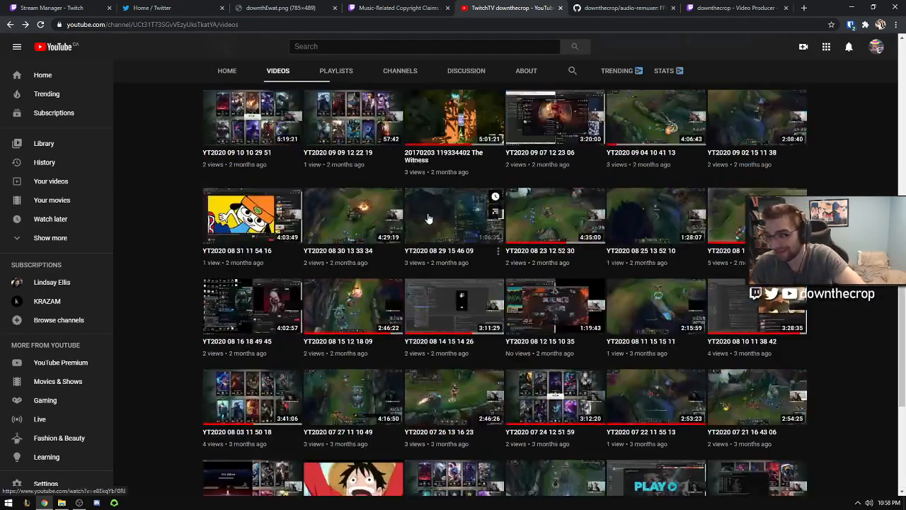
pyautogui.scroll(-3)
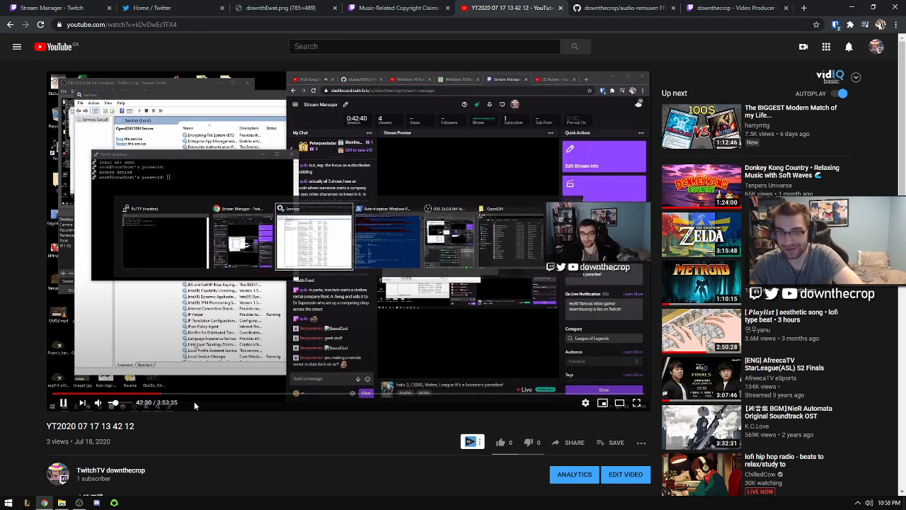
pyautogui.click(199, 395)
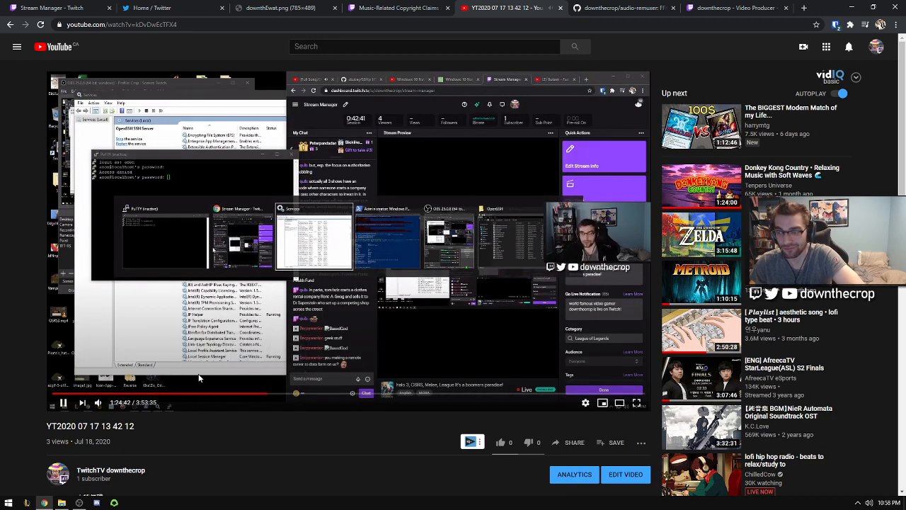